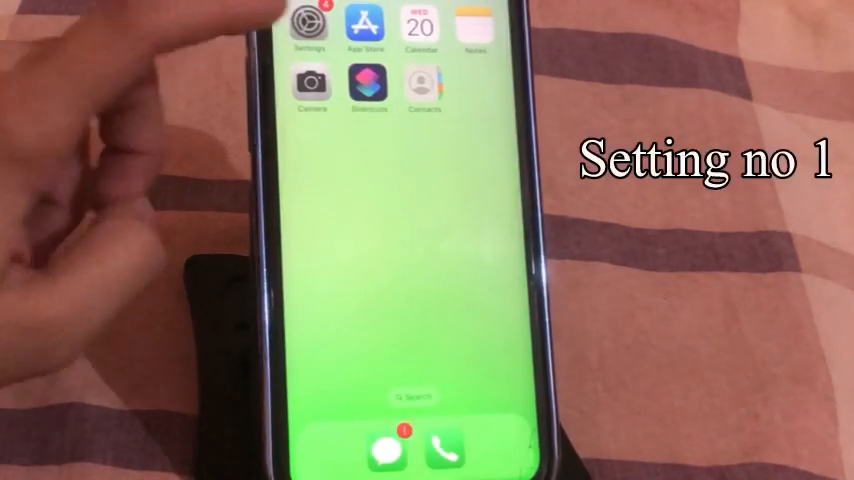
- Launch Settings and go to the General page
click(313, 30)
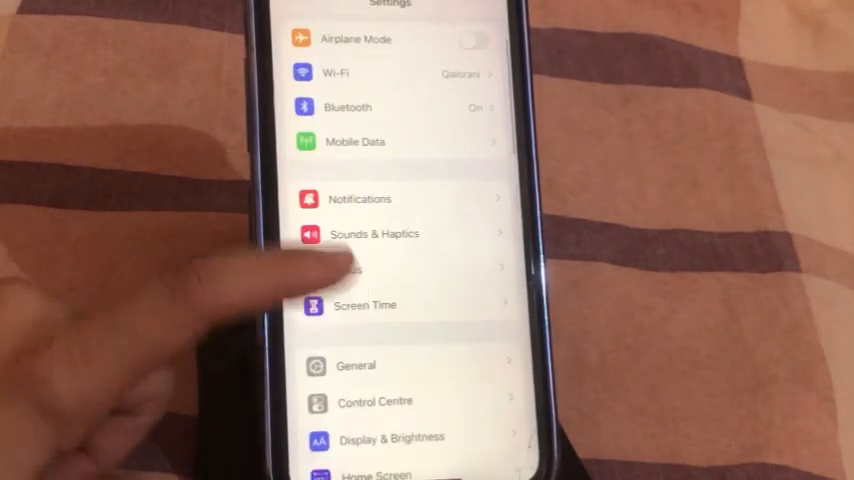
click(356, 365)
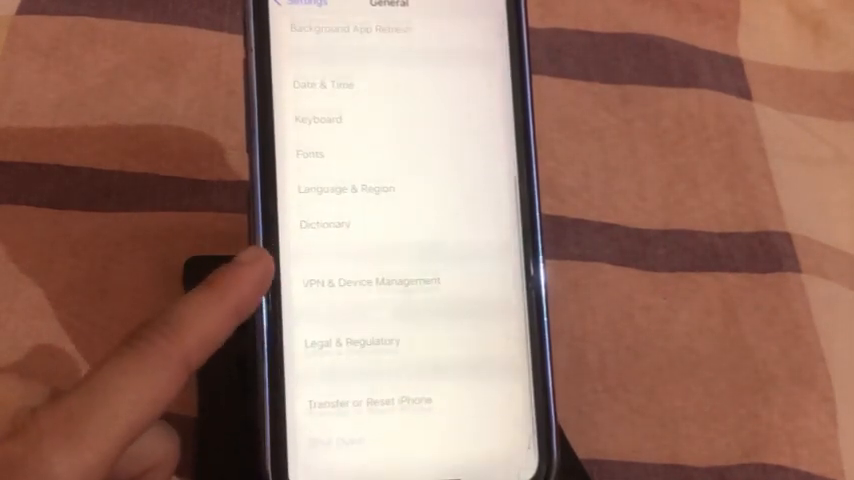
- From Transfer or Reset iPhone, confirm Reset All Settings so the phone restarts
click(369, 402)
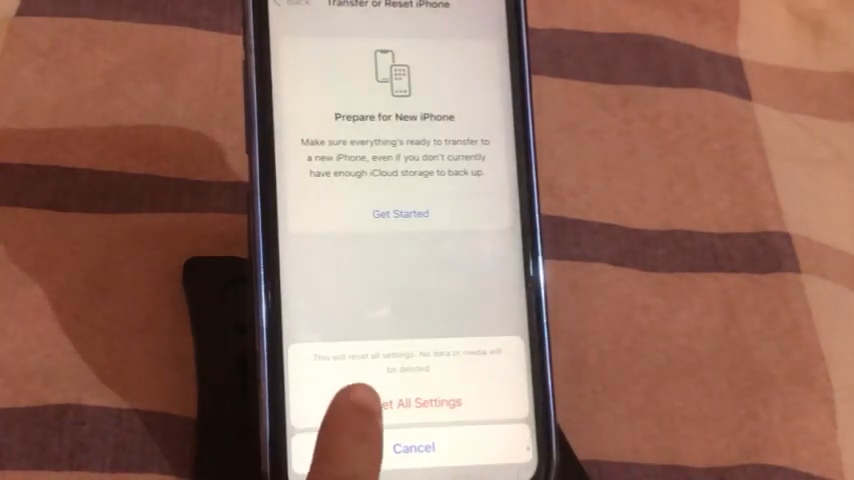
click(405, 401)
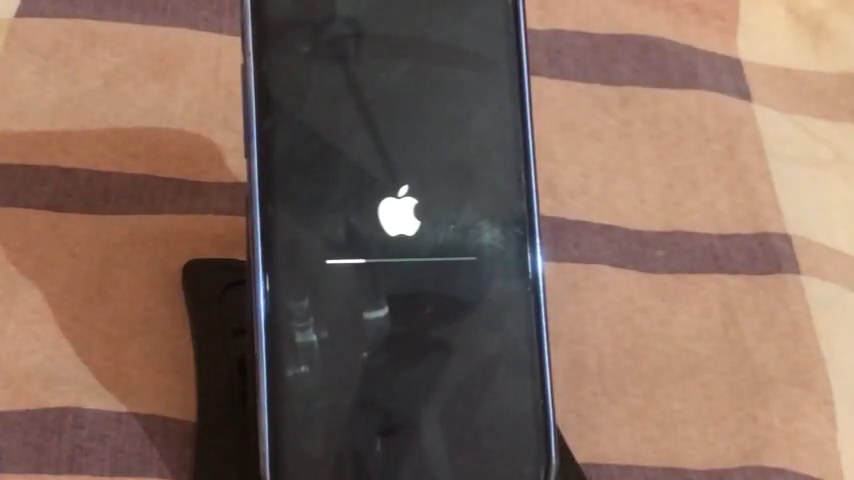